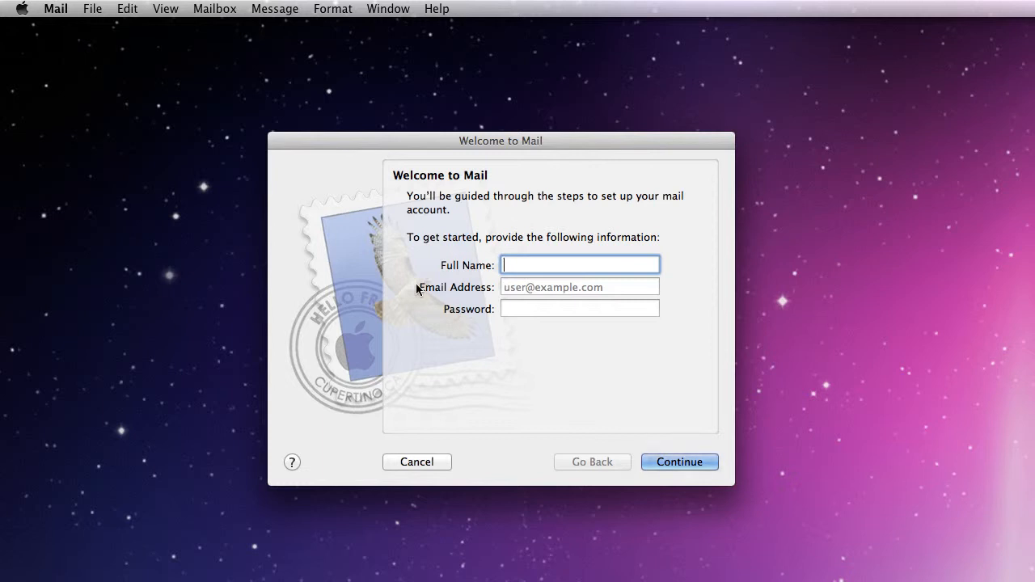
pyautogui.moveTo(412, 343)
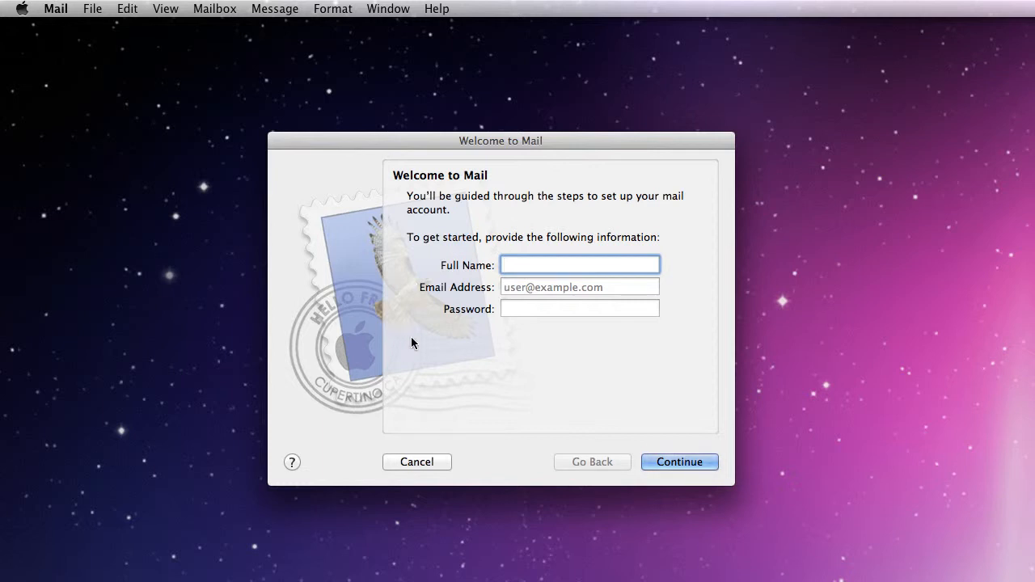
pyautogui.moveTo(408, 304)
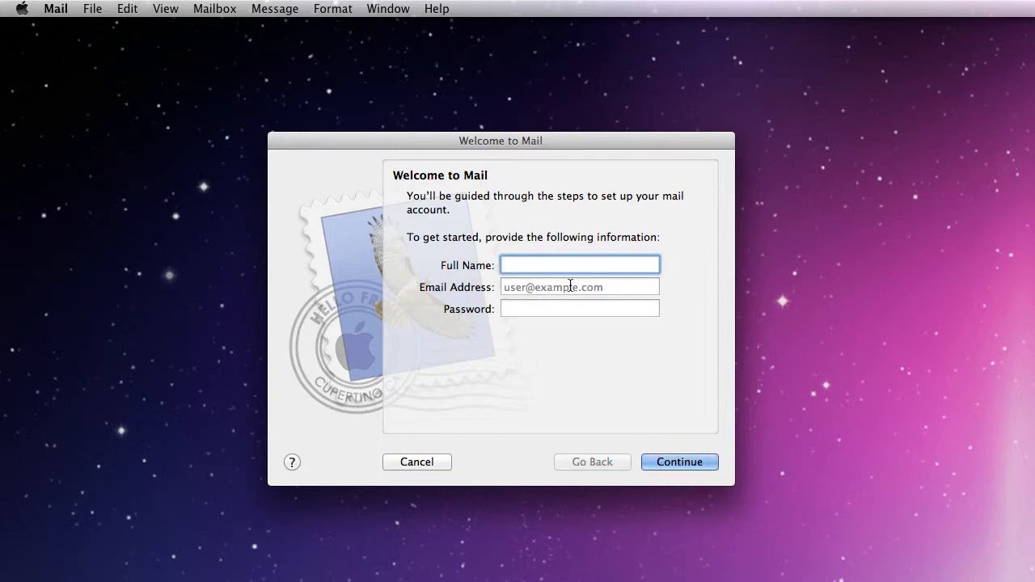
# - Enter the name 'WebStarts Support', the support email address and password, then search for servers
pyautogui.write('WebSt')
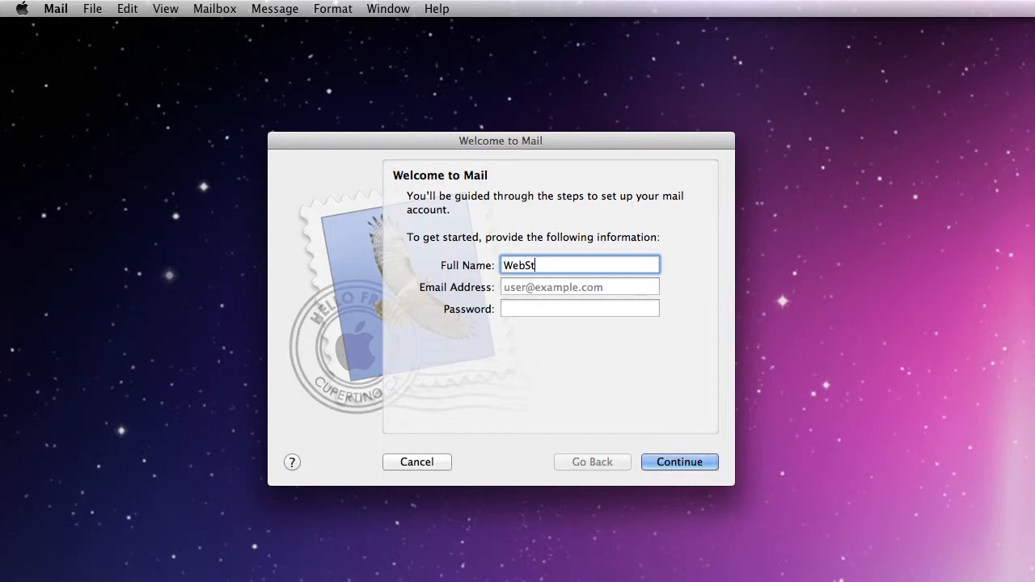
pyautogui.write('at')
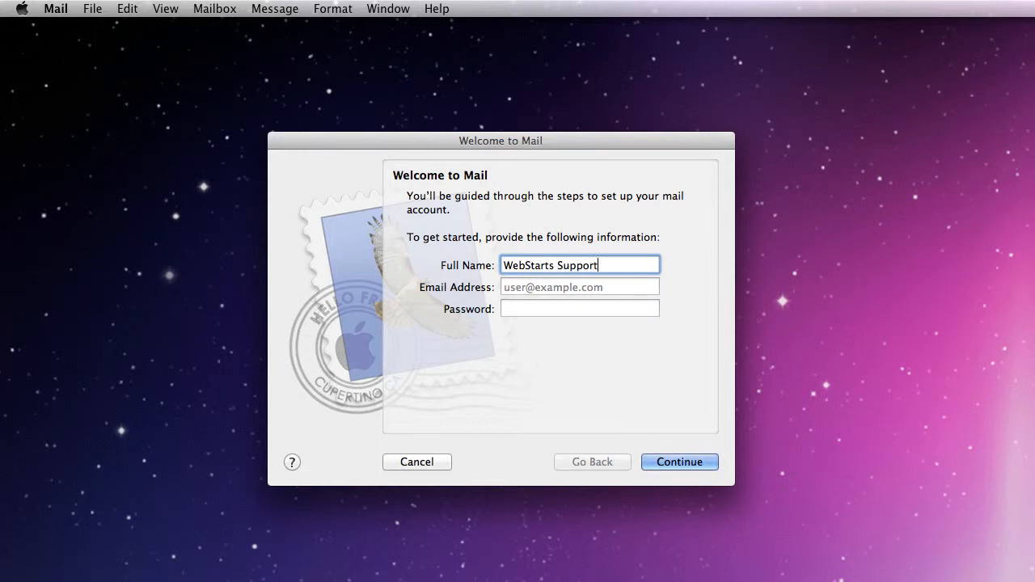
pyautogui.click(579, 286)
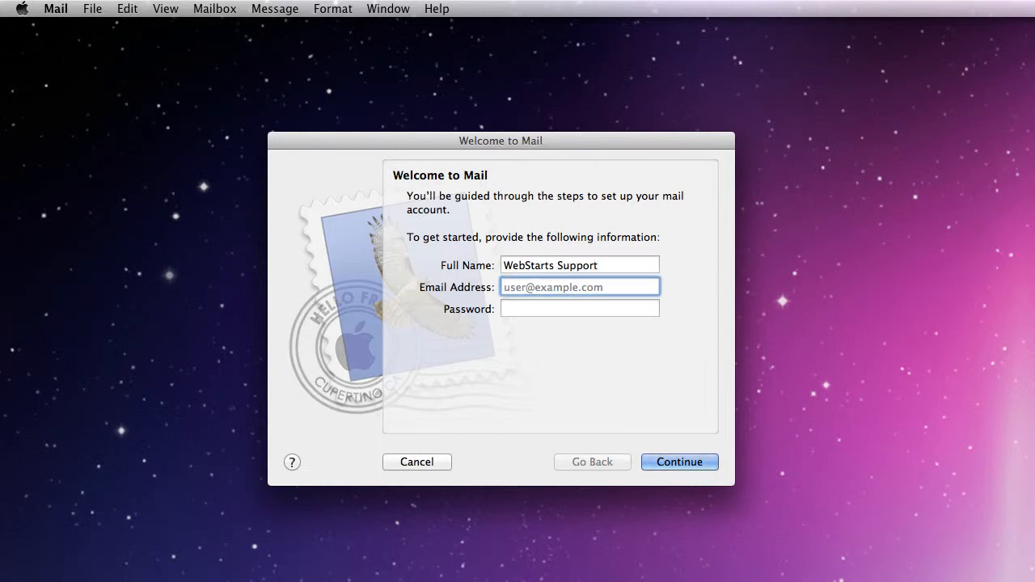
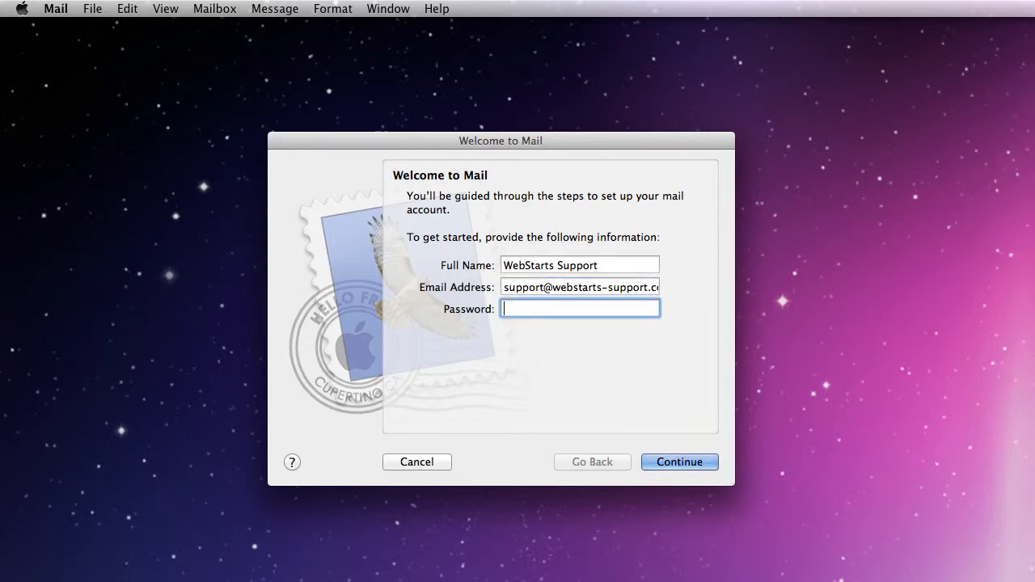
pyautogui.write('•••')
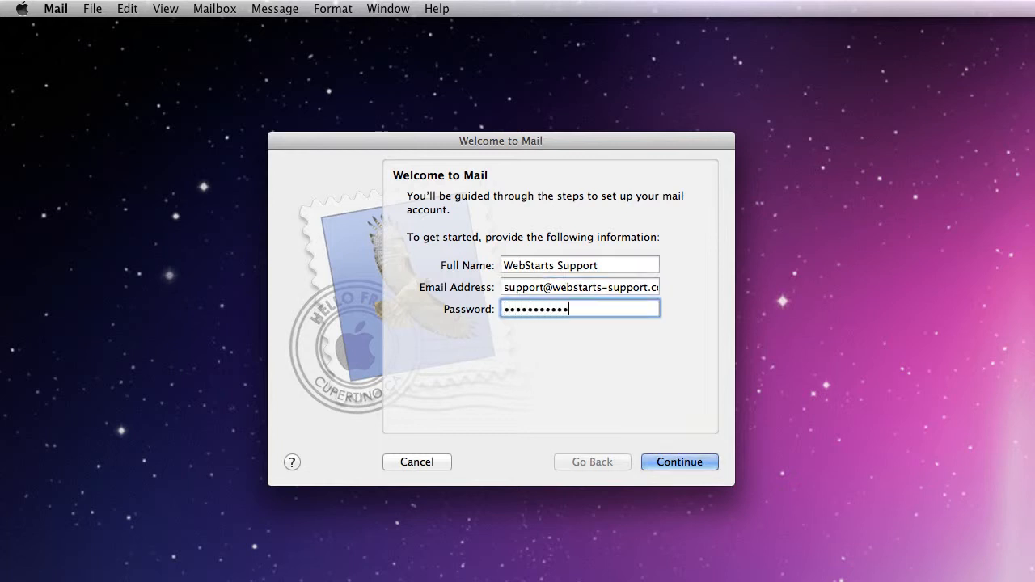
pyautogui.click(678, 462)
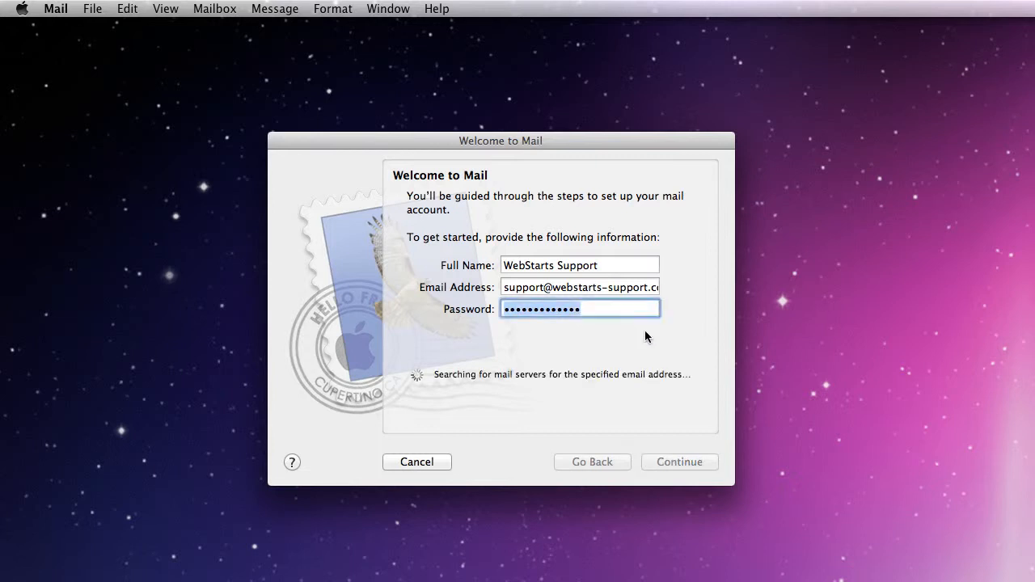
# - Keep the POP account type and select the empty Incoming Mail Server field
pyautogui.click(679, 462)
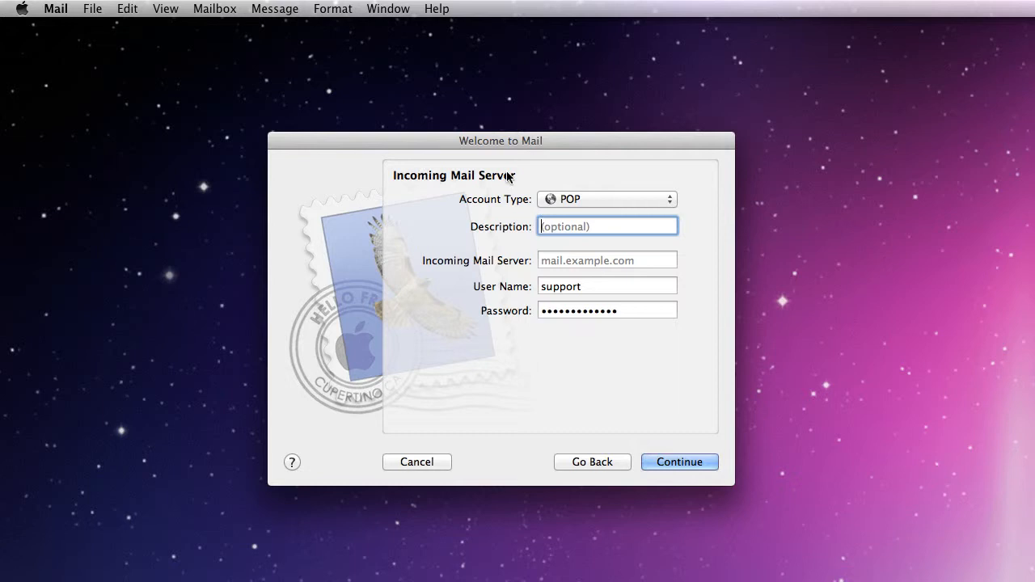
pyautogui.moveTo(534, 199)
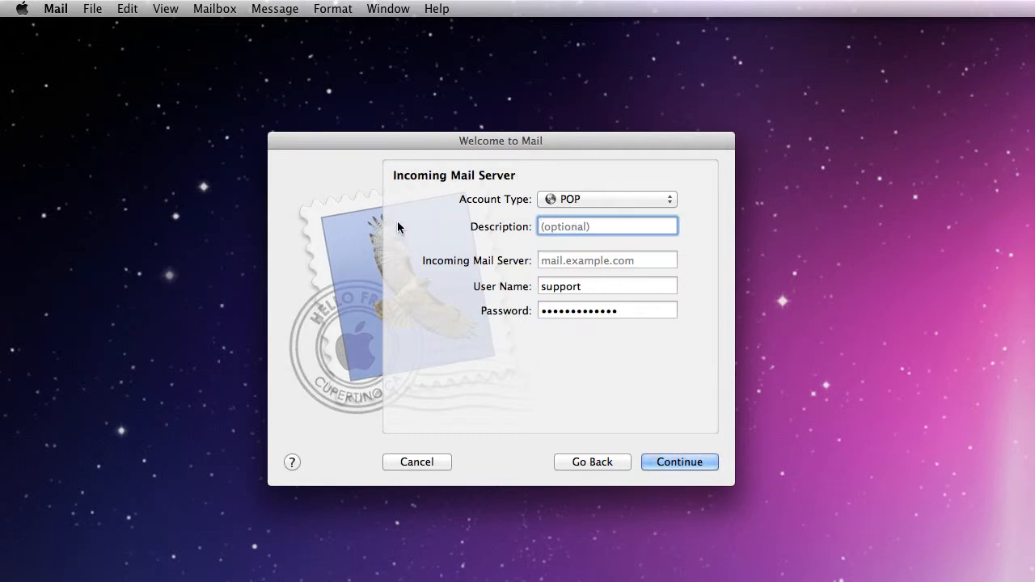
pyautogui.moveTo(415, 259)
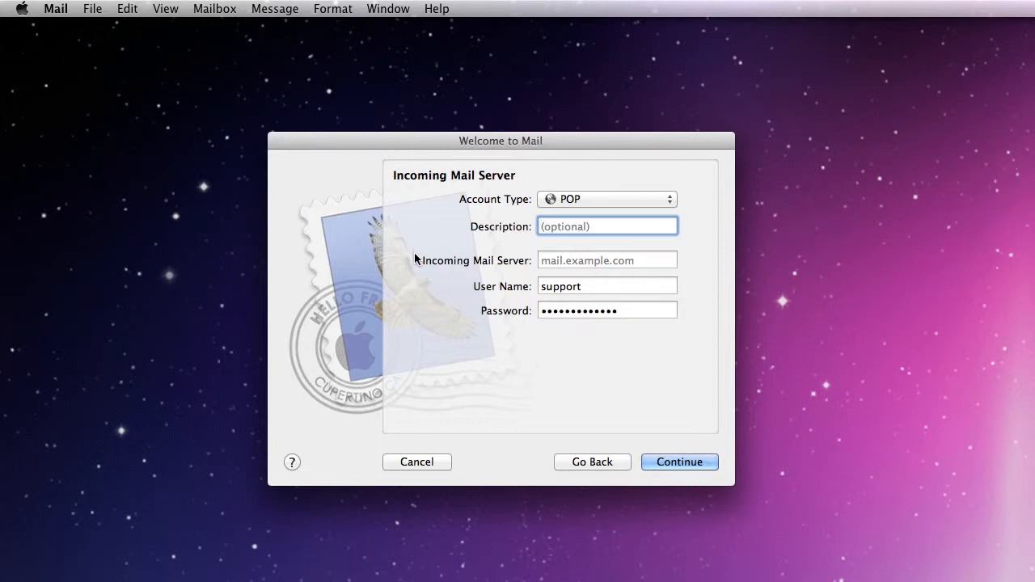
pyautogui.moveTo(420, 239)
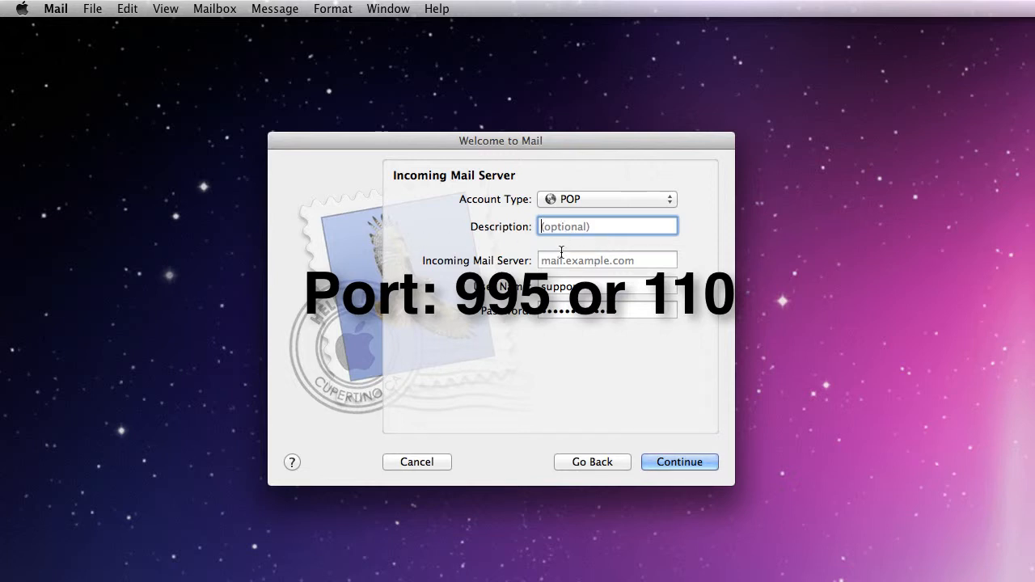
pyautogui.click(606, 259)
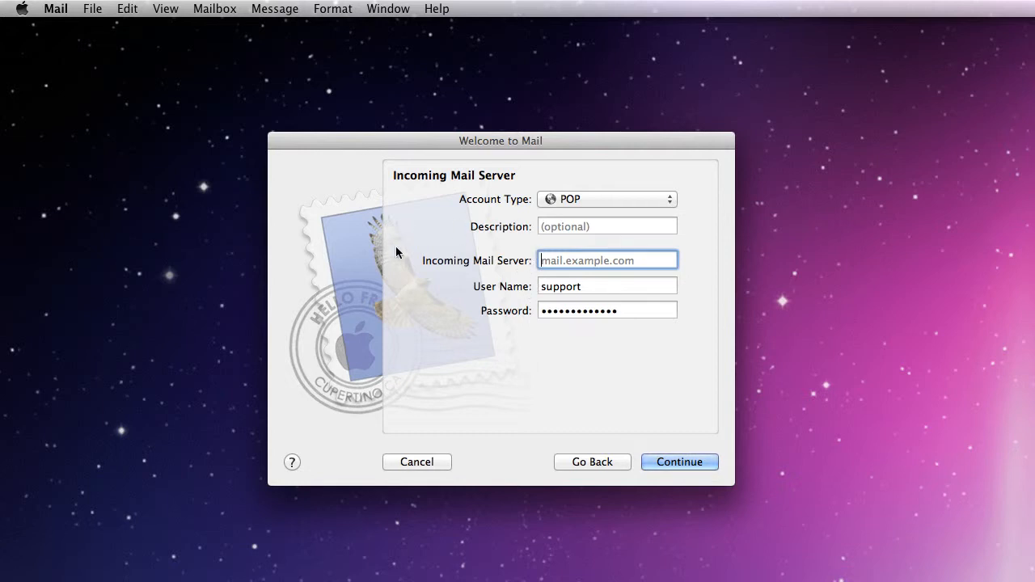
pyautogui.moveTo(493, 348)
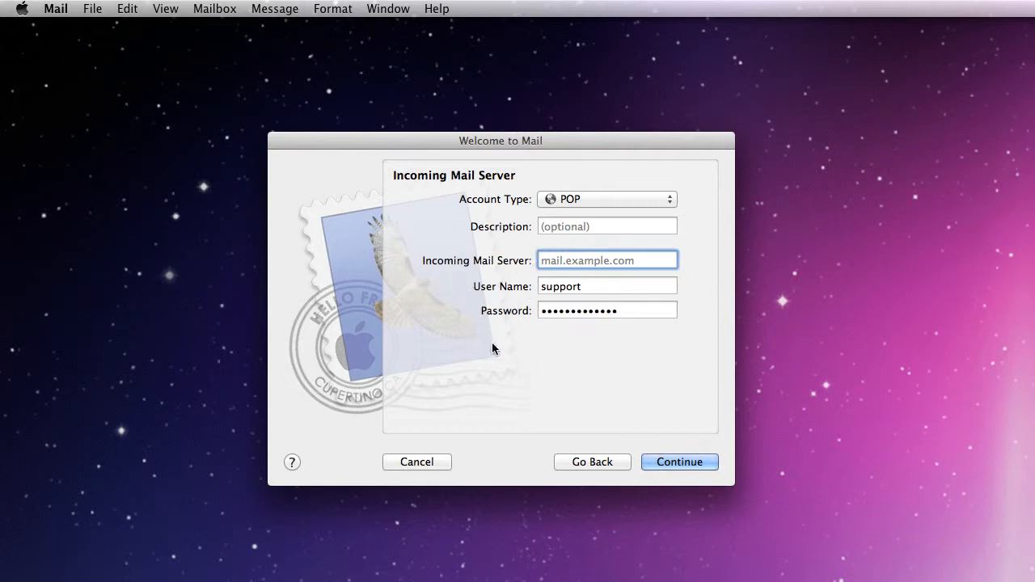
# - Enter the mail.webstarts server address and change the user name to the full email address
pyautogui.write('mail.')
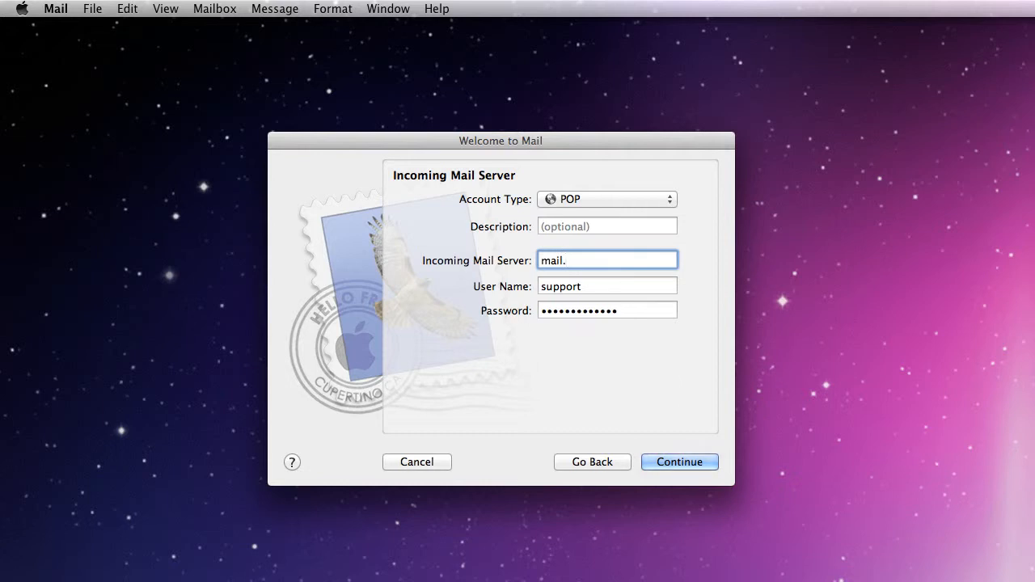
pyautogui.write('webstarts-support.com')
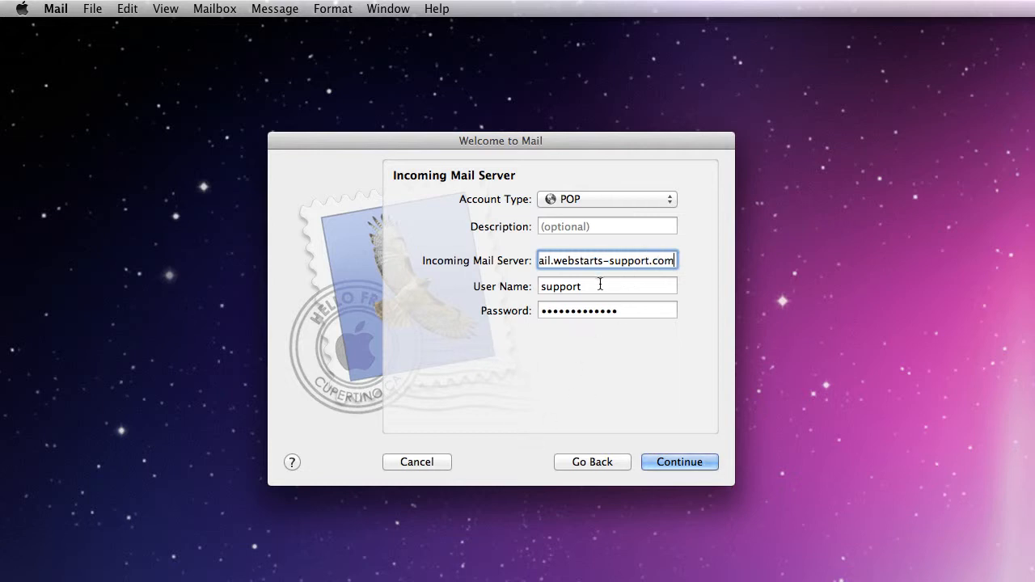
pyautogui.click(606, 285)
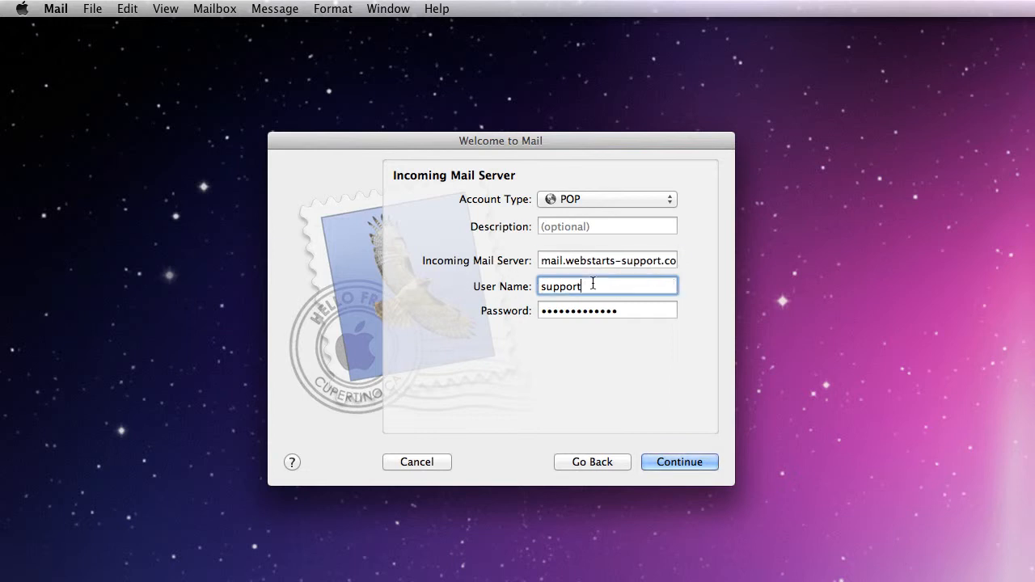
pyautogui.moveTo(536, 301)
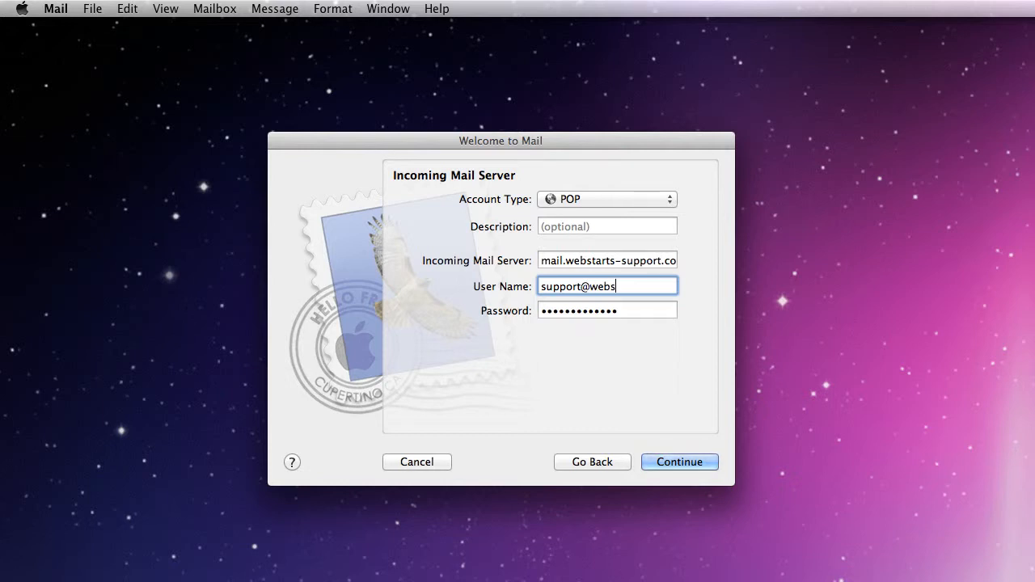
pyautogui.write('tarts-suppo')
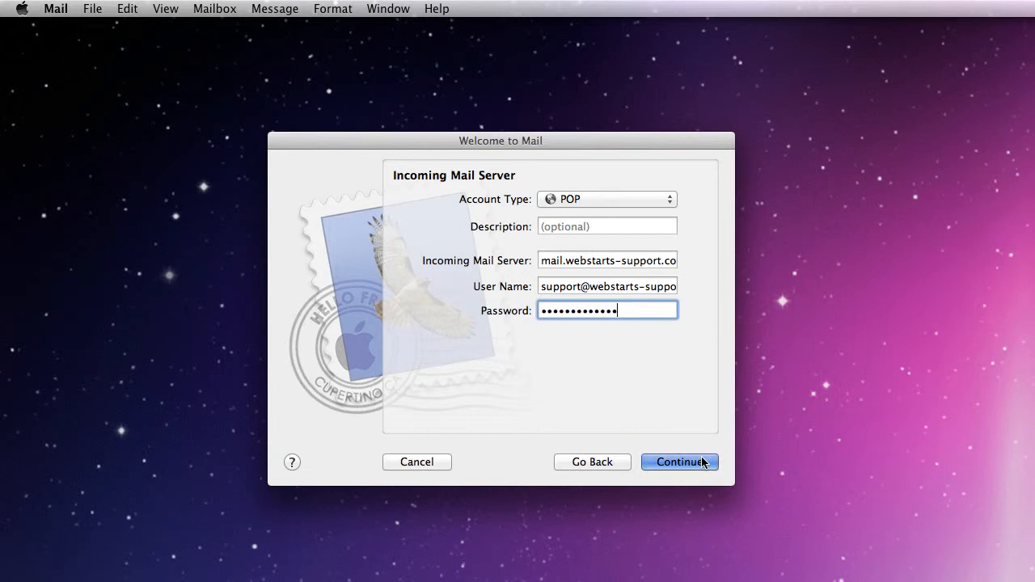
# - Set mail.webstarts-support.com as the outgoing mail server and check the connection
pyautogui.click(679, 462)
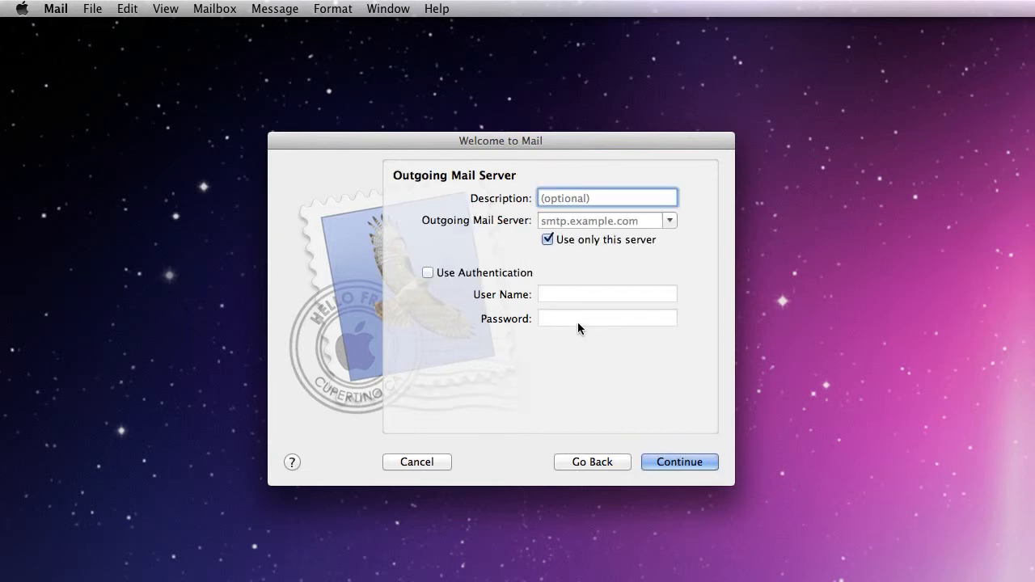
pyautogui.moveTo(598, 392)
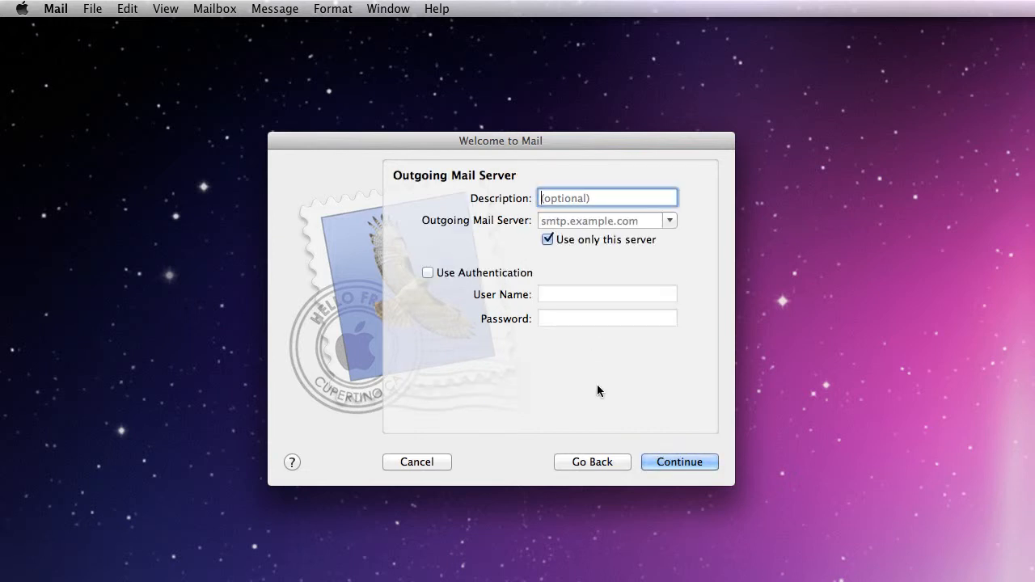
pyautogui.moveTo(508, 170)
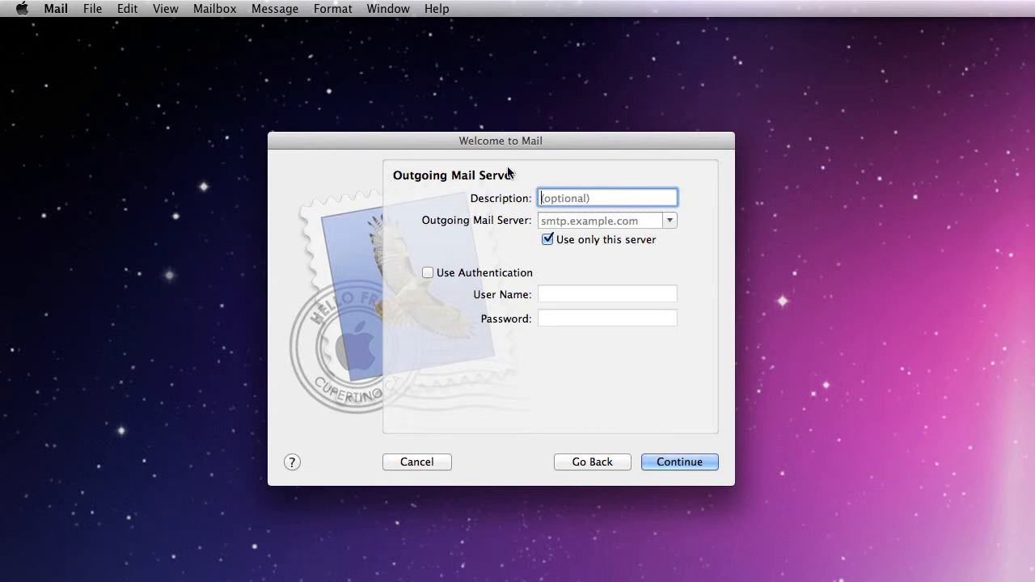
pyautogui.moveTo(502, 320)
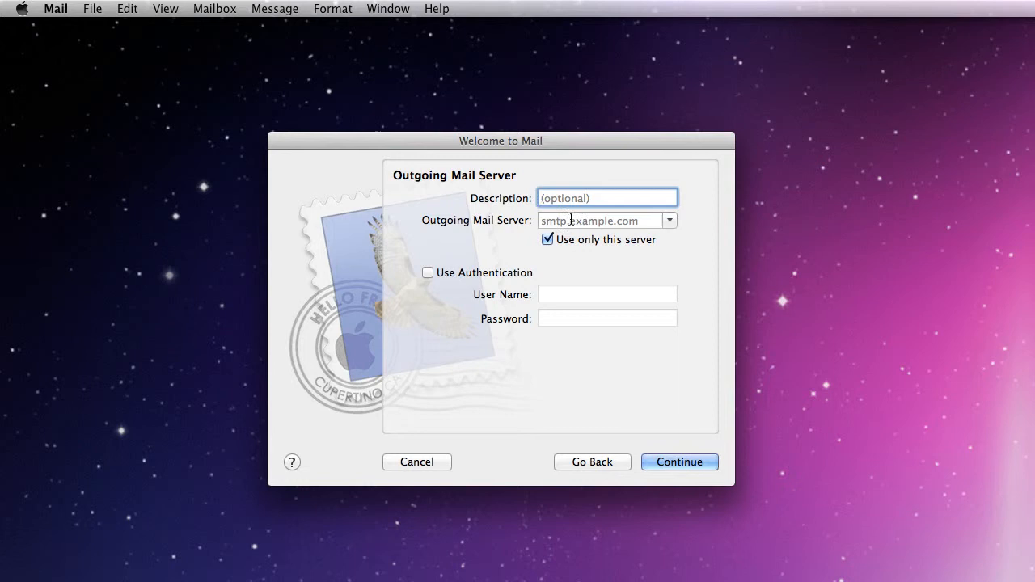
pyautogui.click(602, 220)
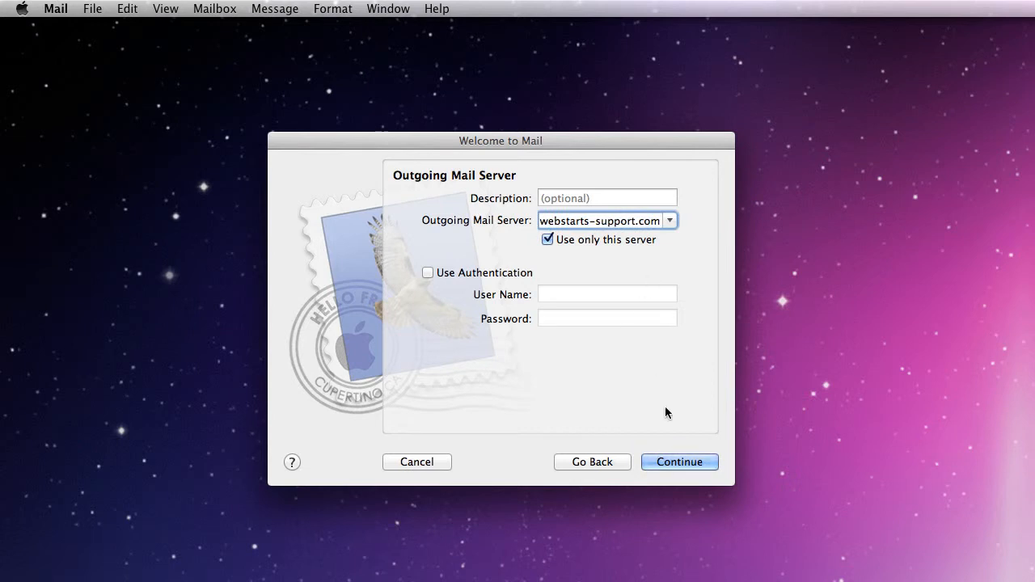
pyautogui.moveTo(441, 232)
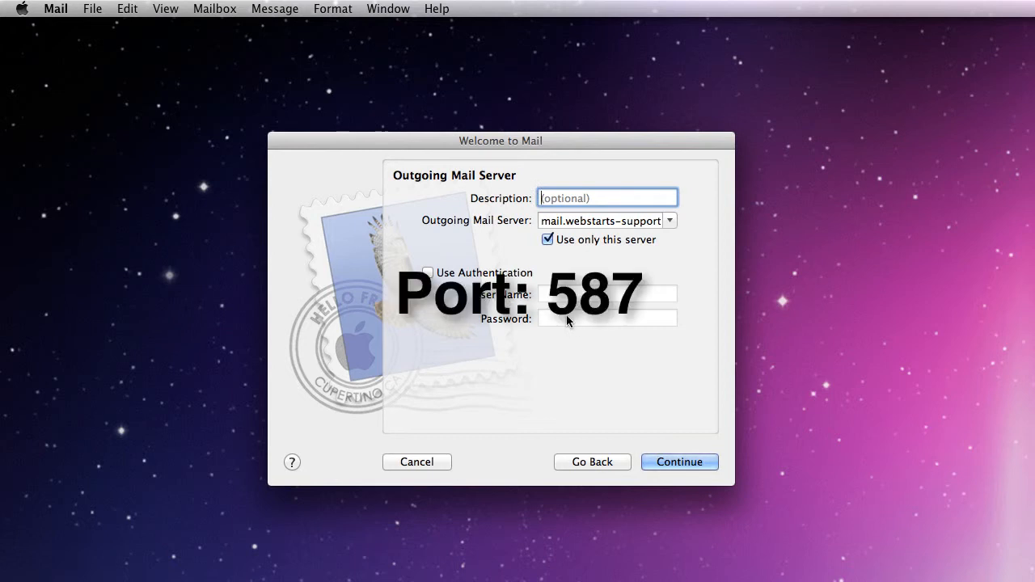
pyautogui.moveTo(575, 323)
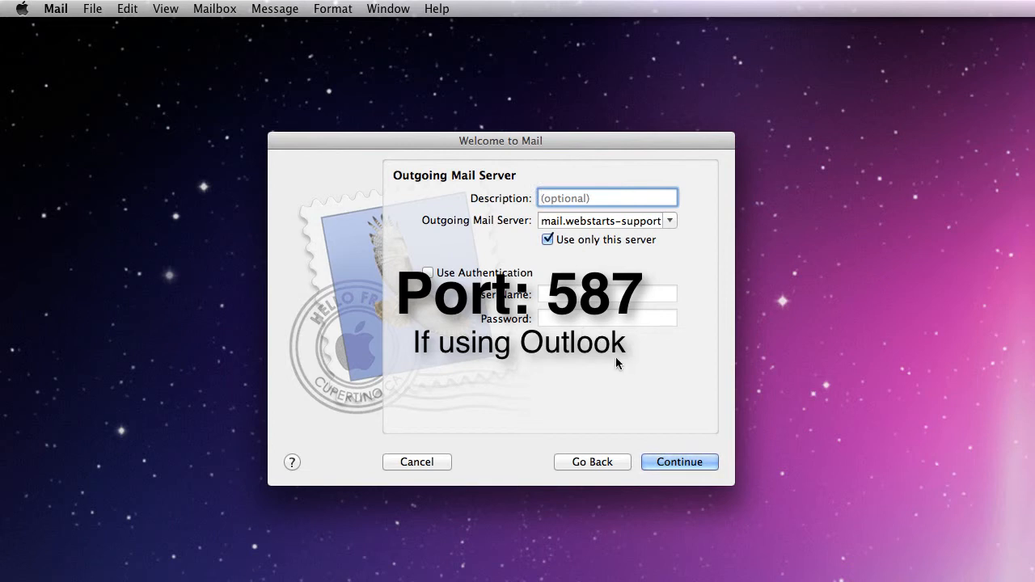
pyautogui.click(679, 462)
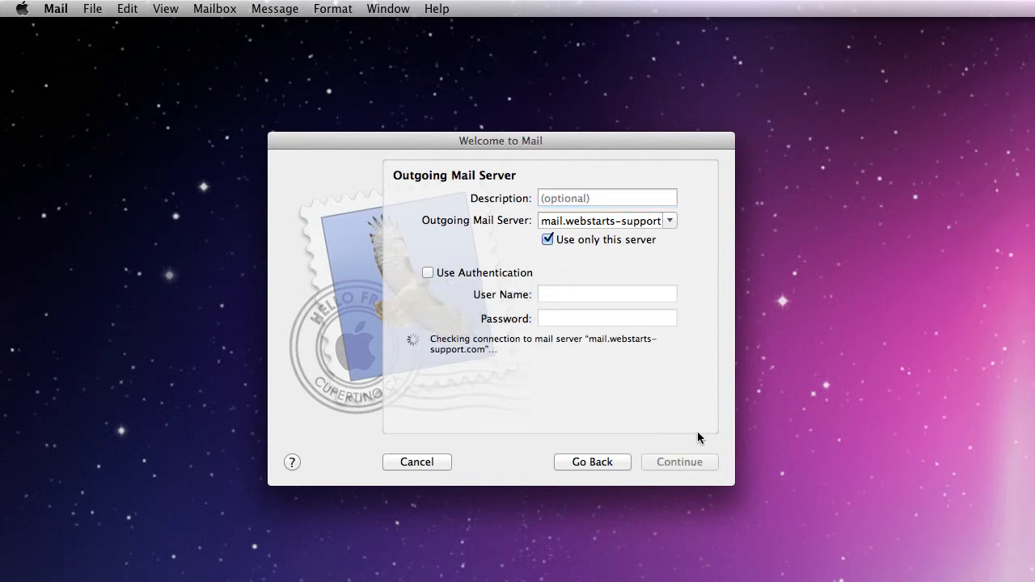
# - Tick 'Take account online' on the summary and create the account
pyautogui.click(679, 462)
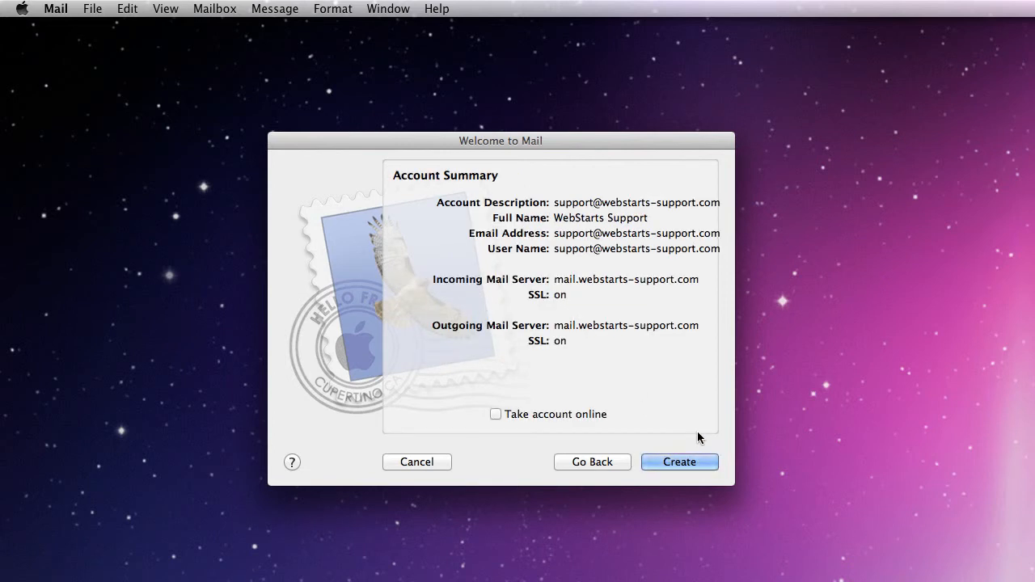
pyautogui.click(495, 414)
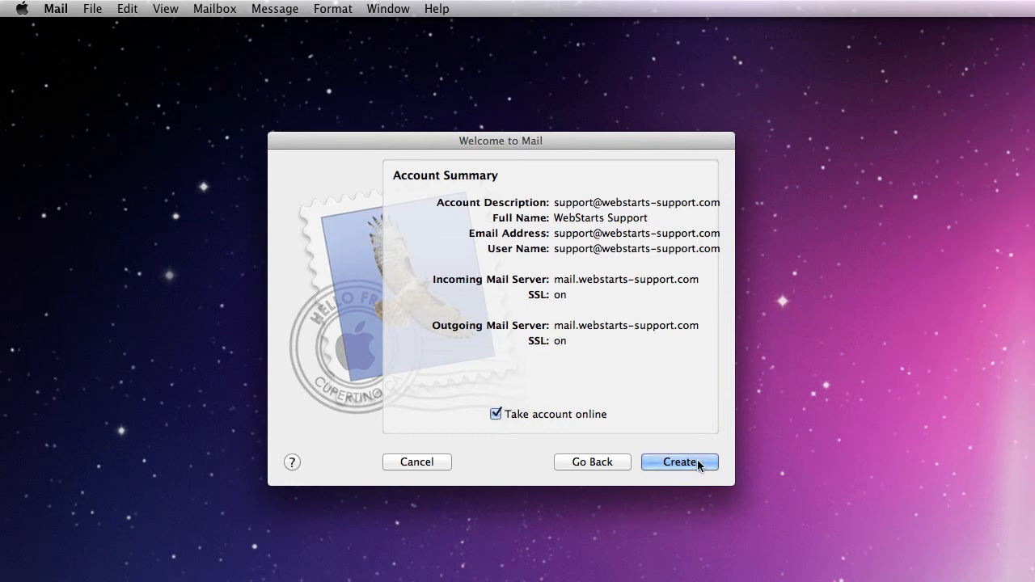
pyautogui.click(679, 462)
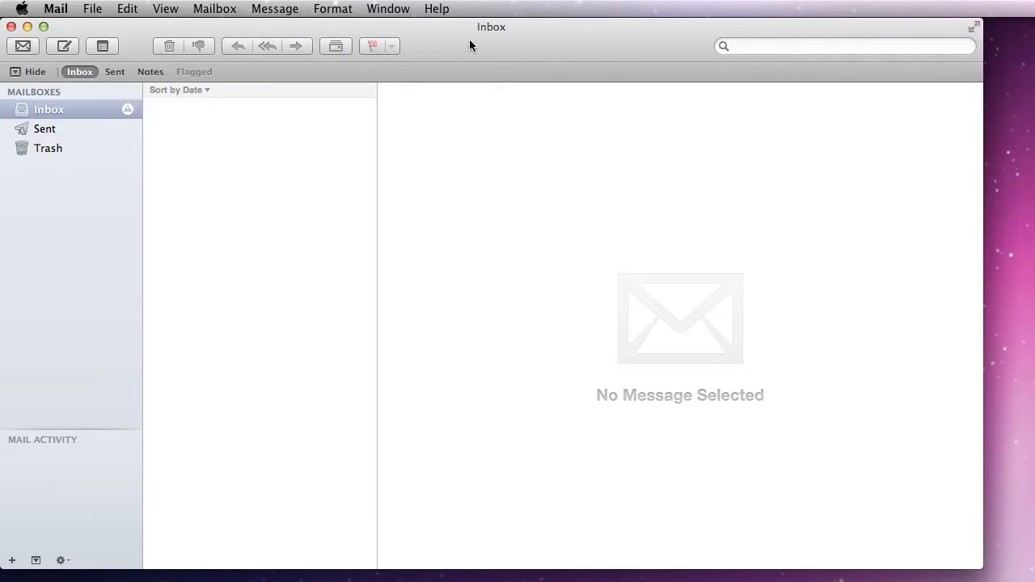
pyautogui.moveTo(434, 292)
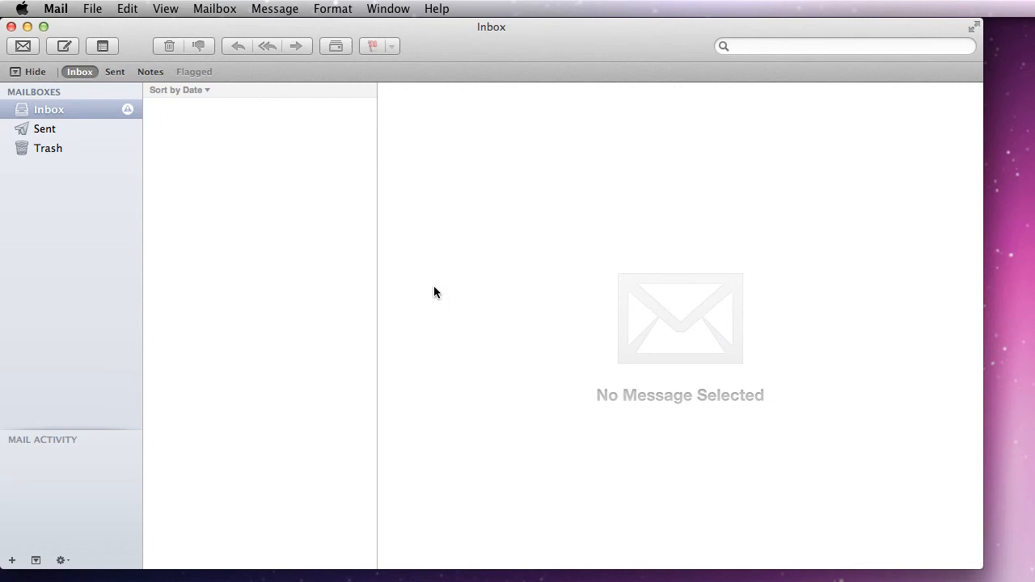
pyautogui.moveTo(577, 34)
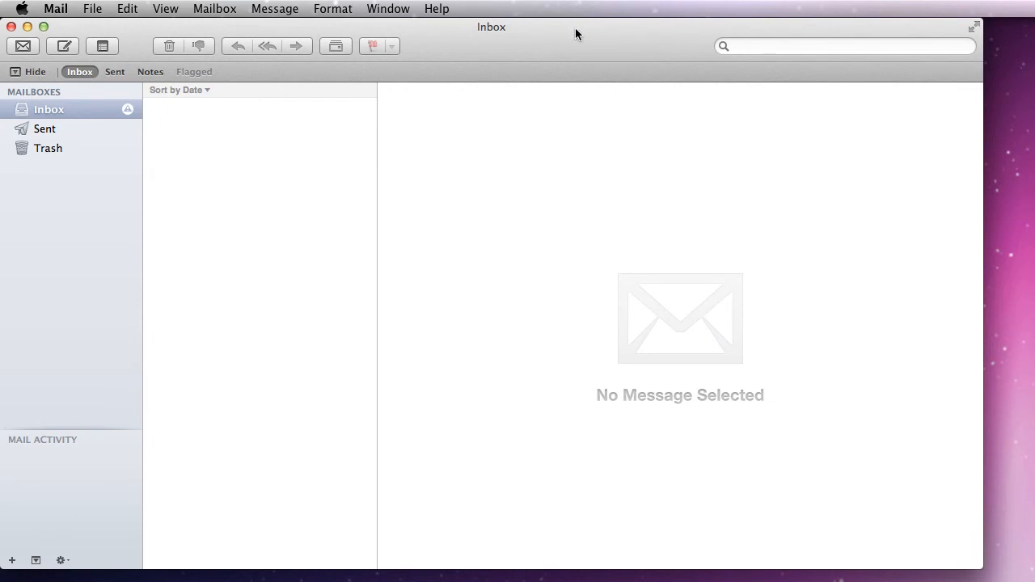
pyautogui.moveTo(578, 52)
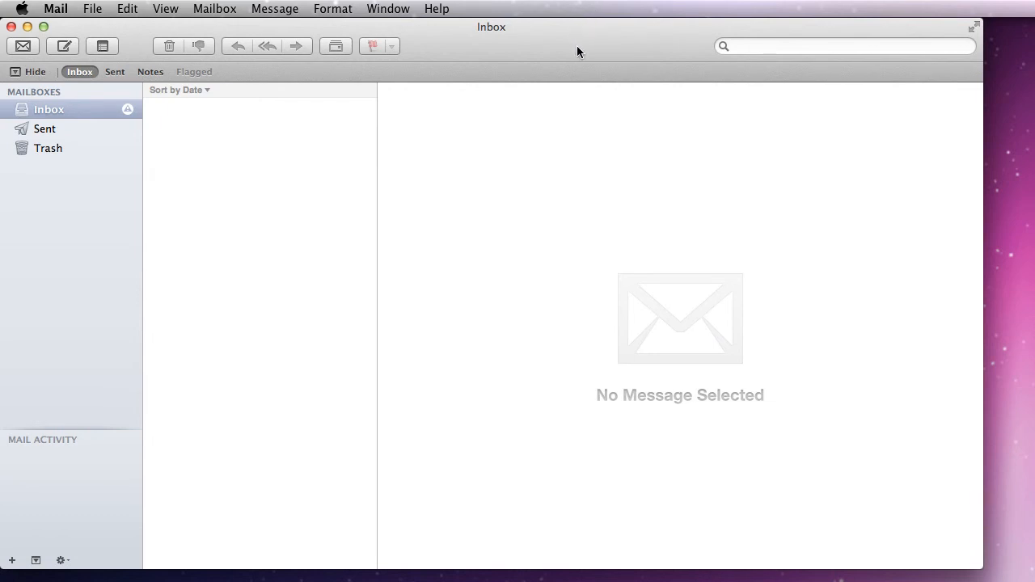